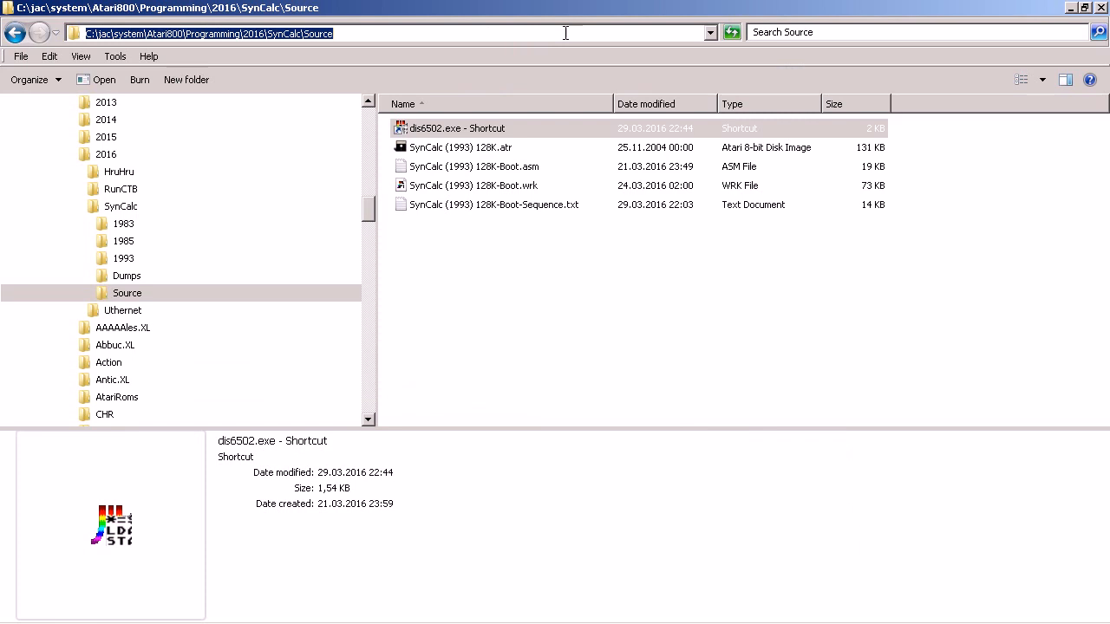
# Step: Launch ds6502.exe so the BOOT workspace shows the boot code disassembly from $1906
pyautogui.doubleClick(455, 129)
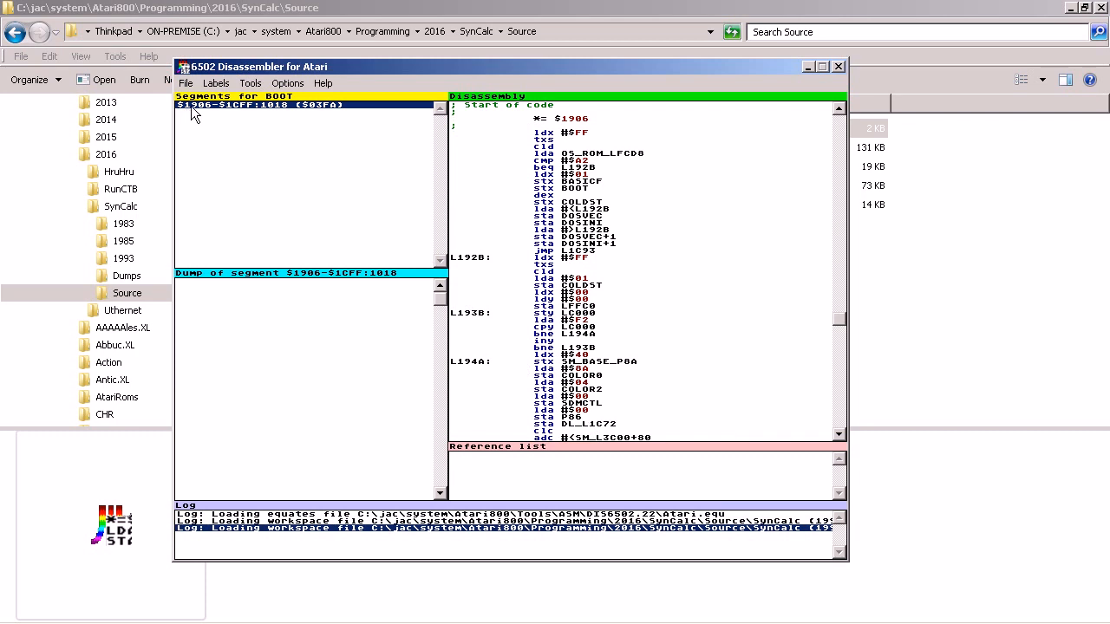
pyautogui.moveTo(205, 118)
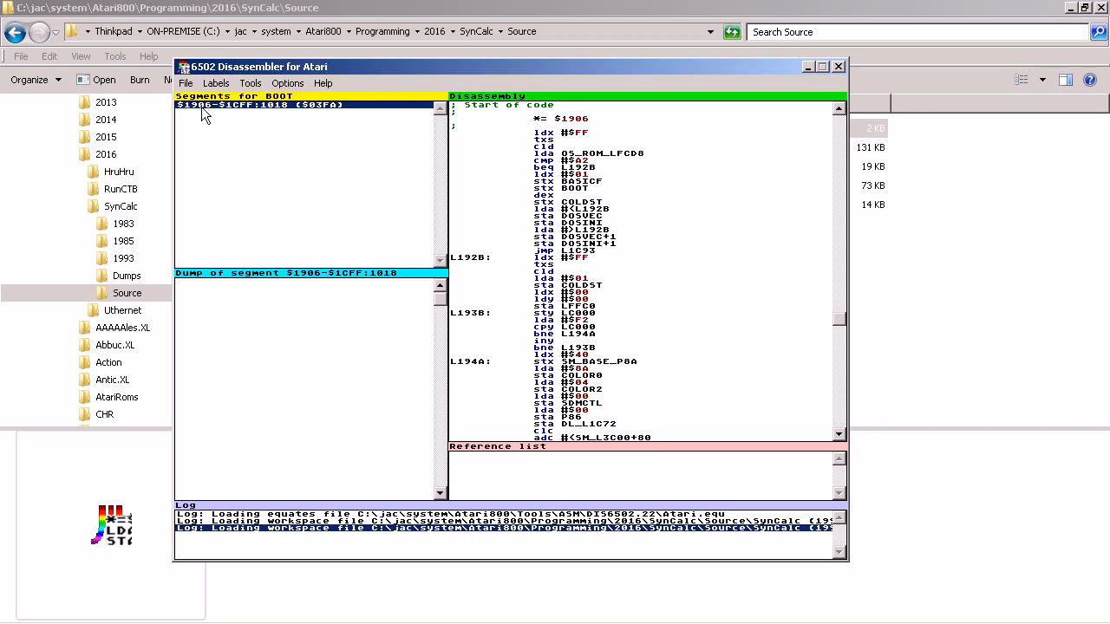
pyautogui.moveTo(232, 118)
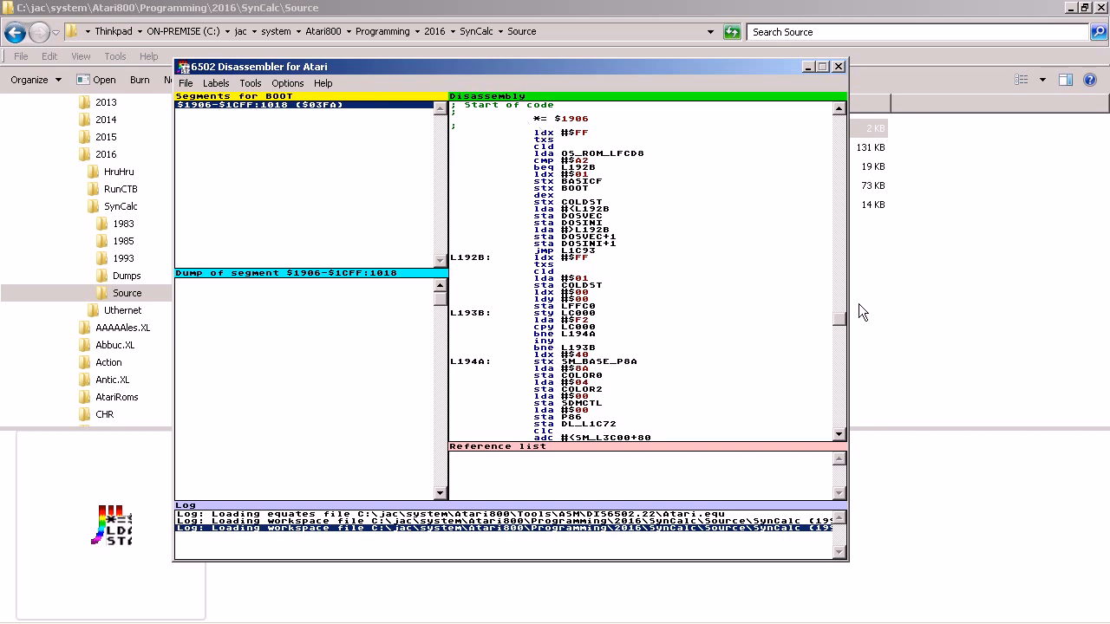
pyautogui.moveTo(899, 321)
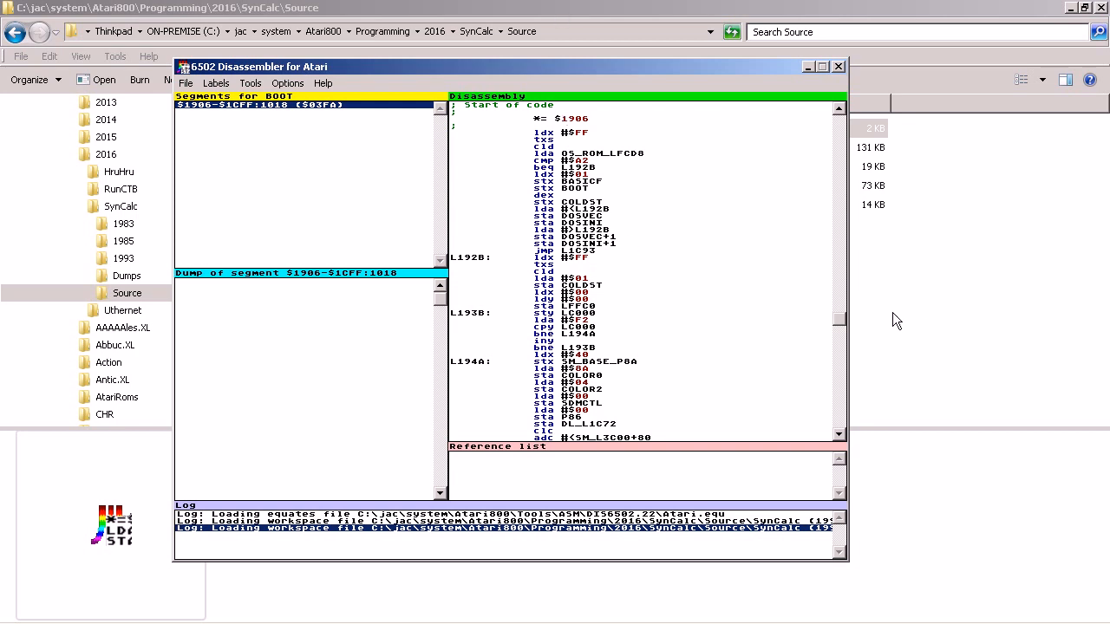
# Step: Scroll the disassembly and select a line to list its references to MAIN_L0000
pyautogui.scroll(-3)
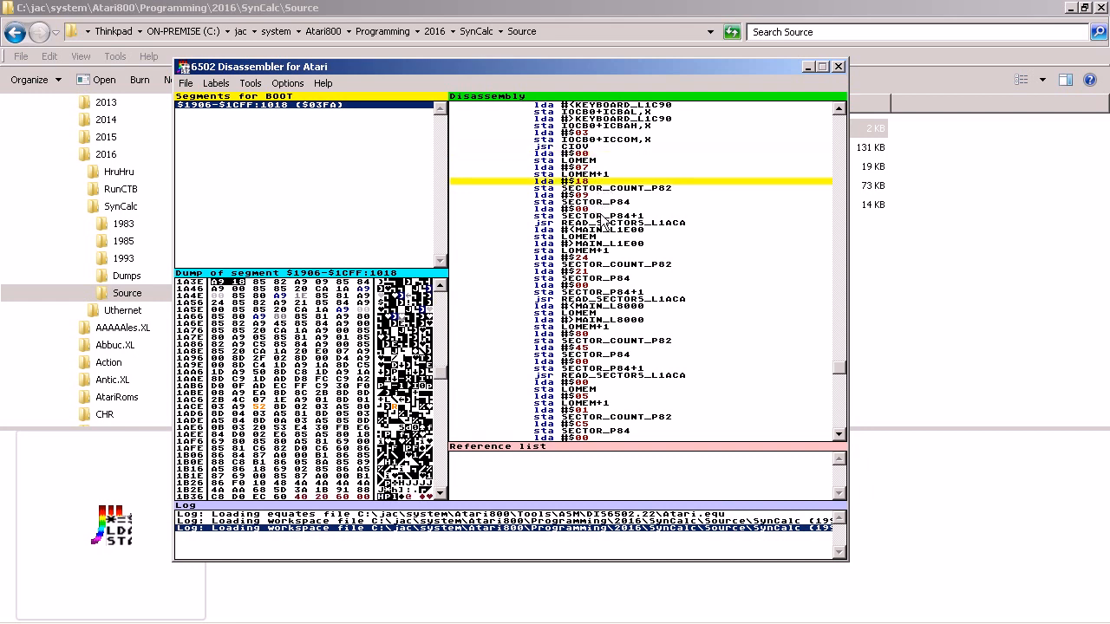
pyautogui.click(624, 222)
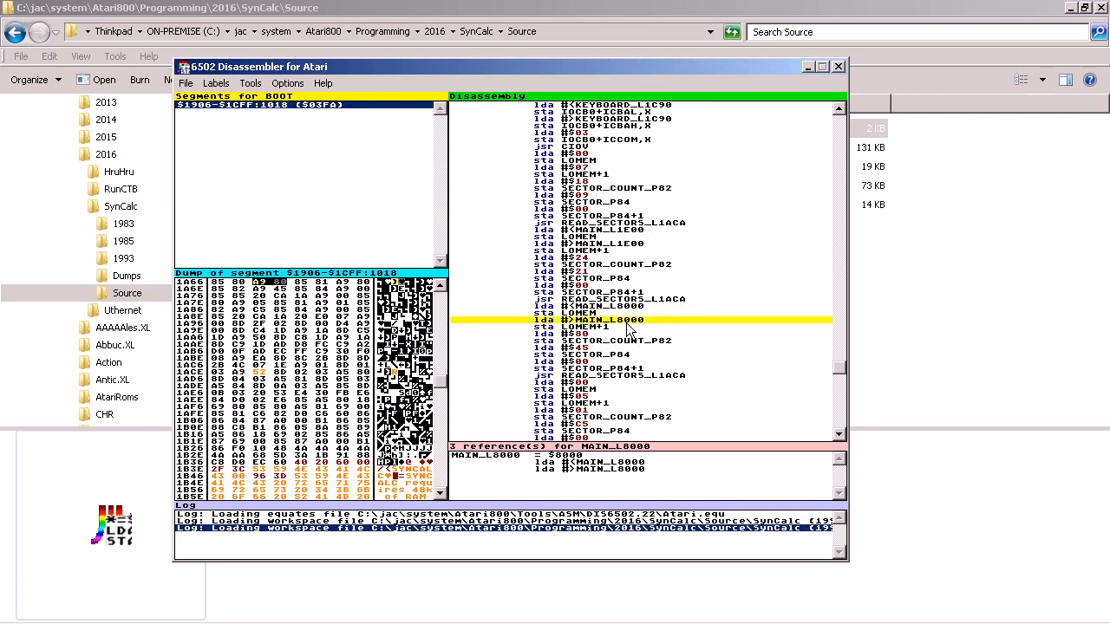
pyautogui.moveTo(660, 334)
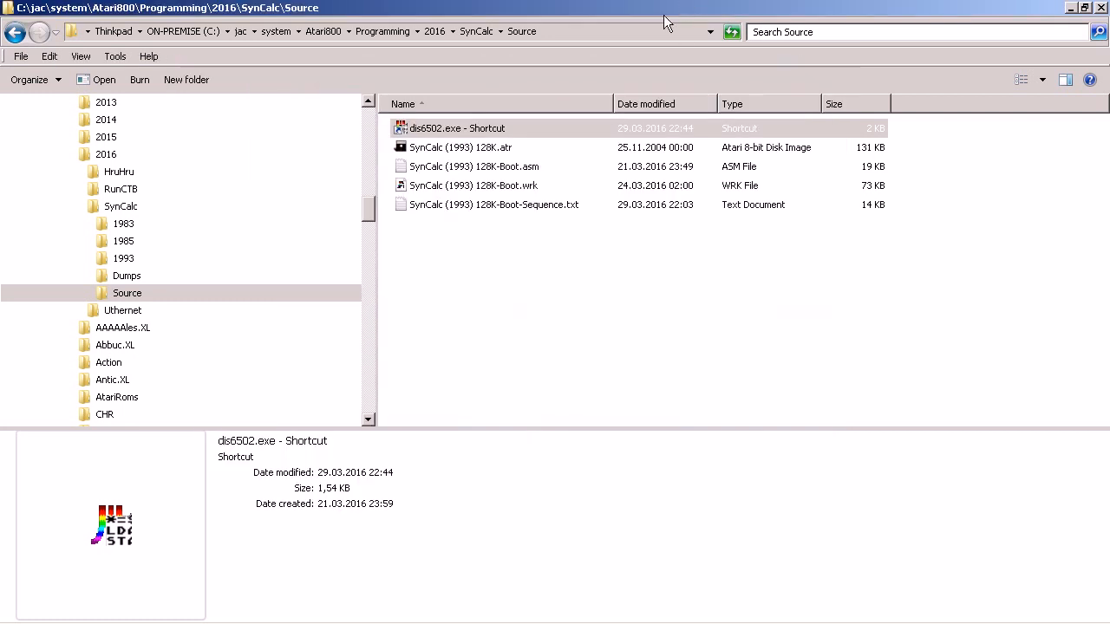
# Step: Boot SynCalc (1993) 128K.atr in Altirra, then return to the Source folder
pyautogui.click(461, 147)
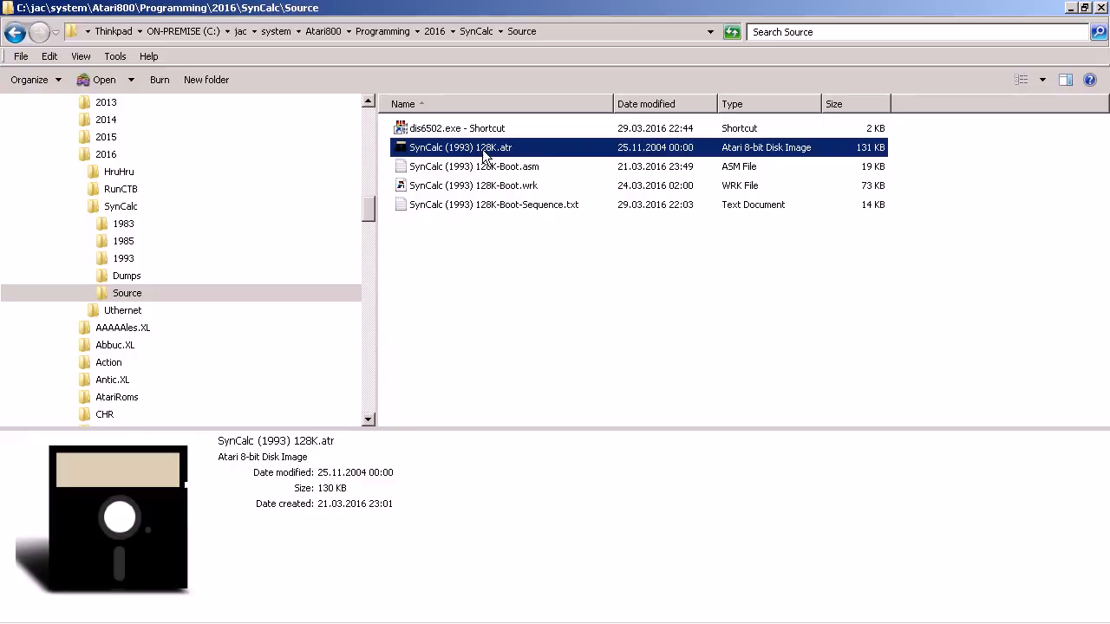
pyautogui.doubleClick(459, 147)
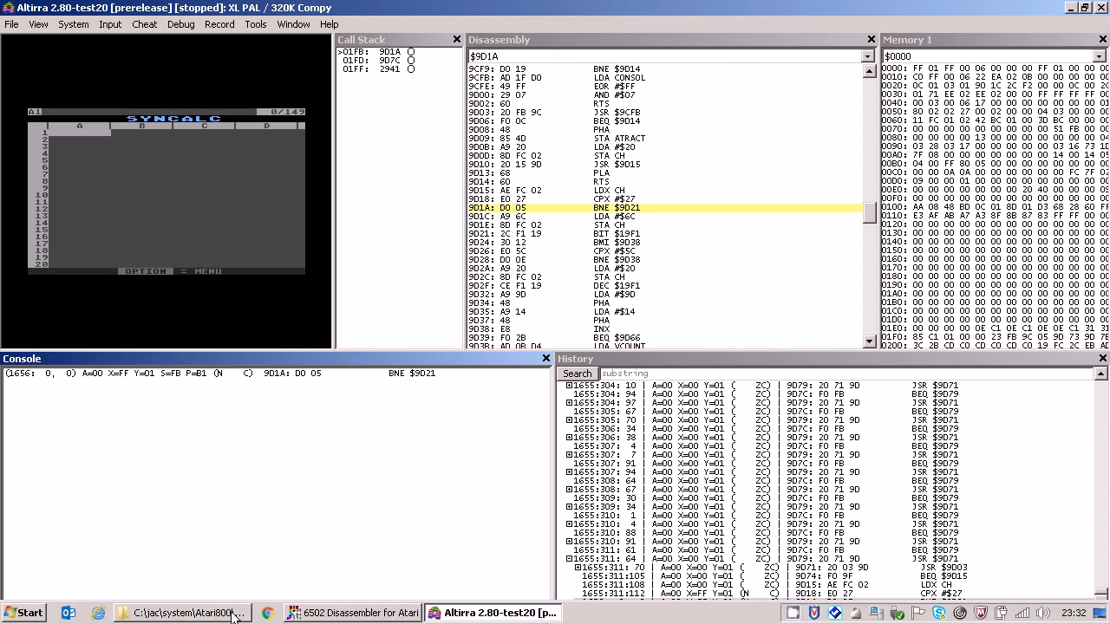
pyautogui.click(177, 614)
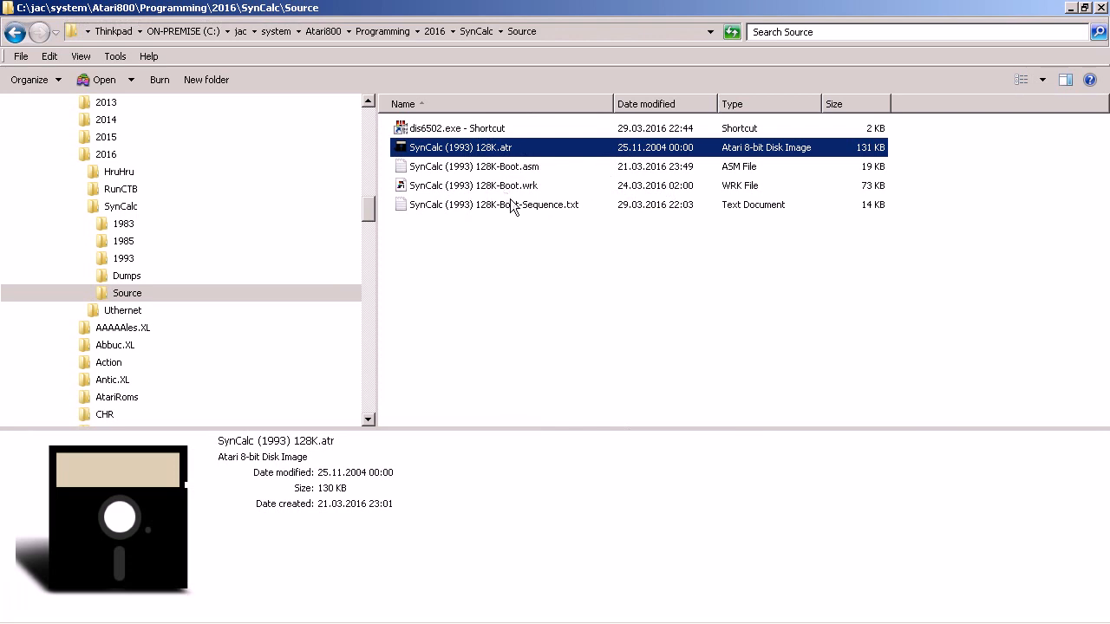
# Step: Run the bt siov command from Boot-Sequence.txt, setting a tracepoint at $E459 logging SIO requests
pyautogui.doubleClick(493, 205)
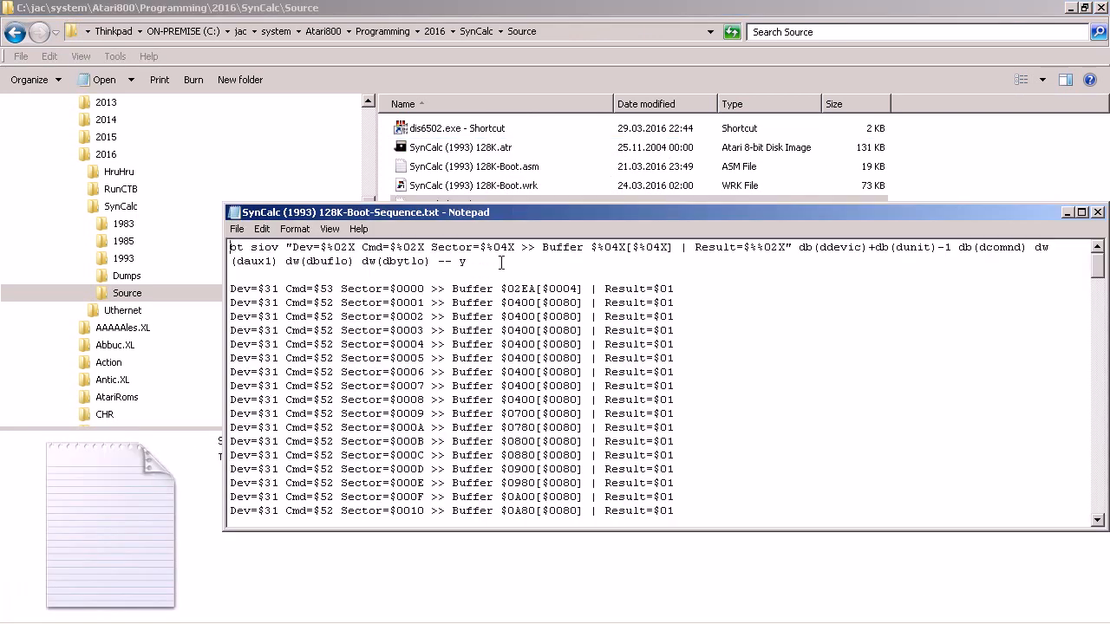
pyautogui.click(496, 614)
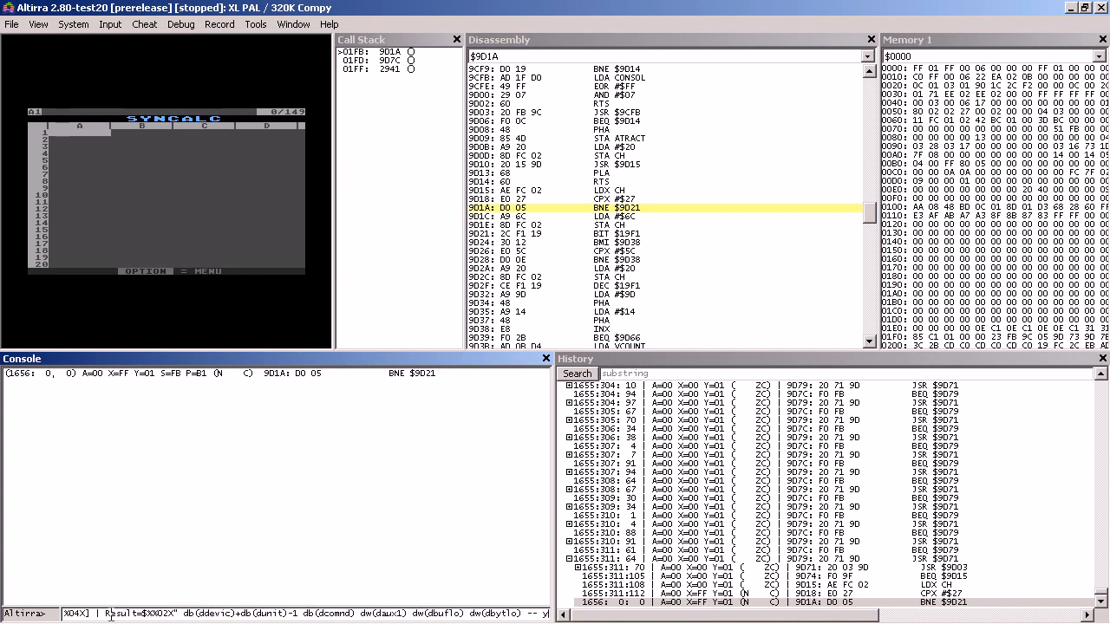
pyautogui.press('Return')
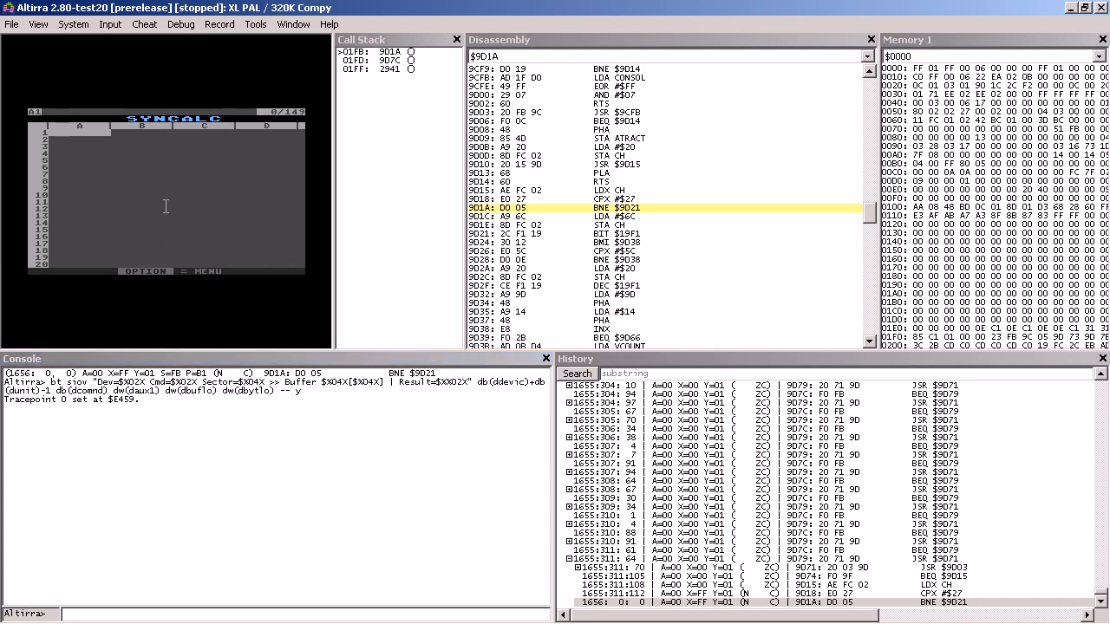
pyautogui.moveTo(67, 286)
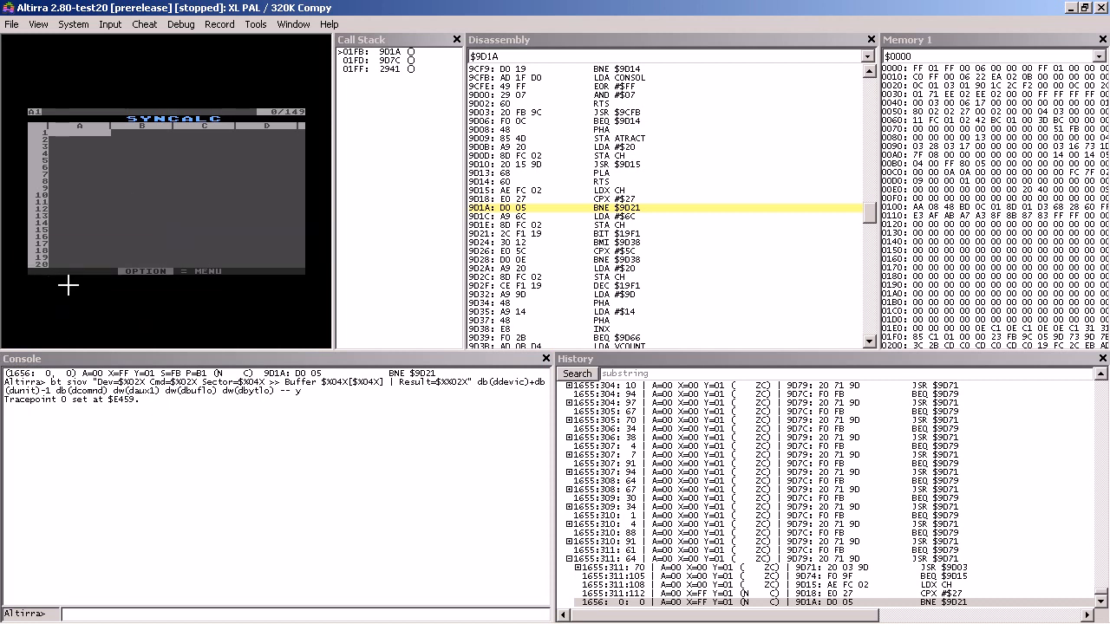
pyautogui.moveTo(68, 285)
pyautogui.write('$')
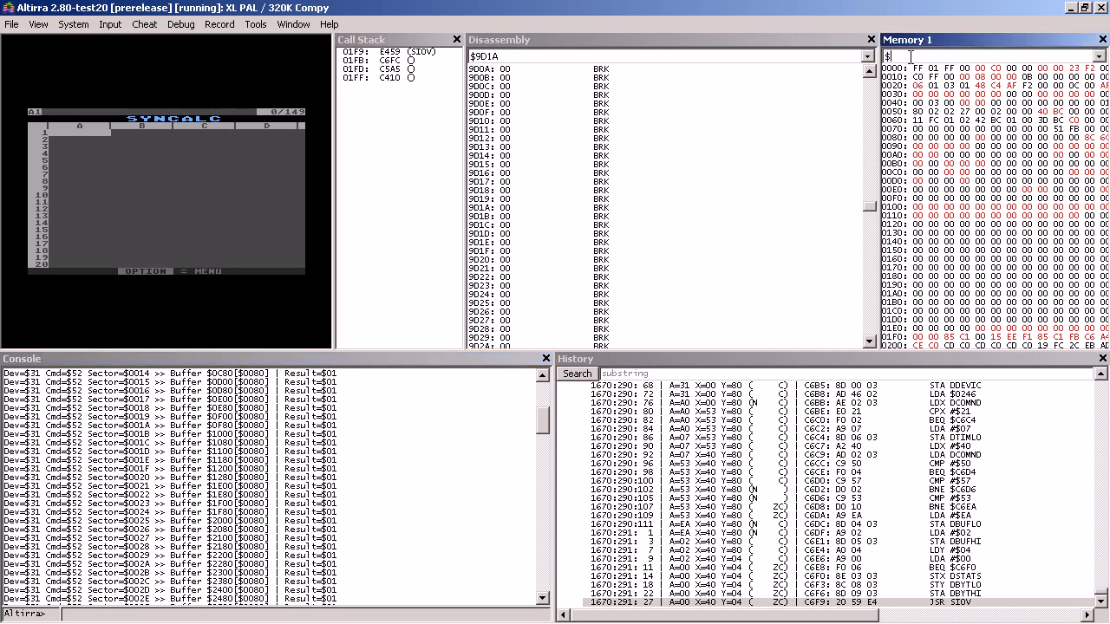
# Step: Page the Memory 1 view through $0700, $0900, $1100, $0080, $0A00, $0C00 and $0D00
pyautogui.write('0700')
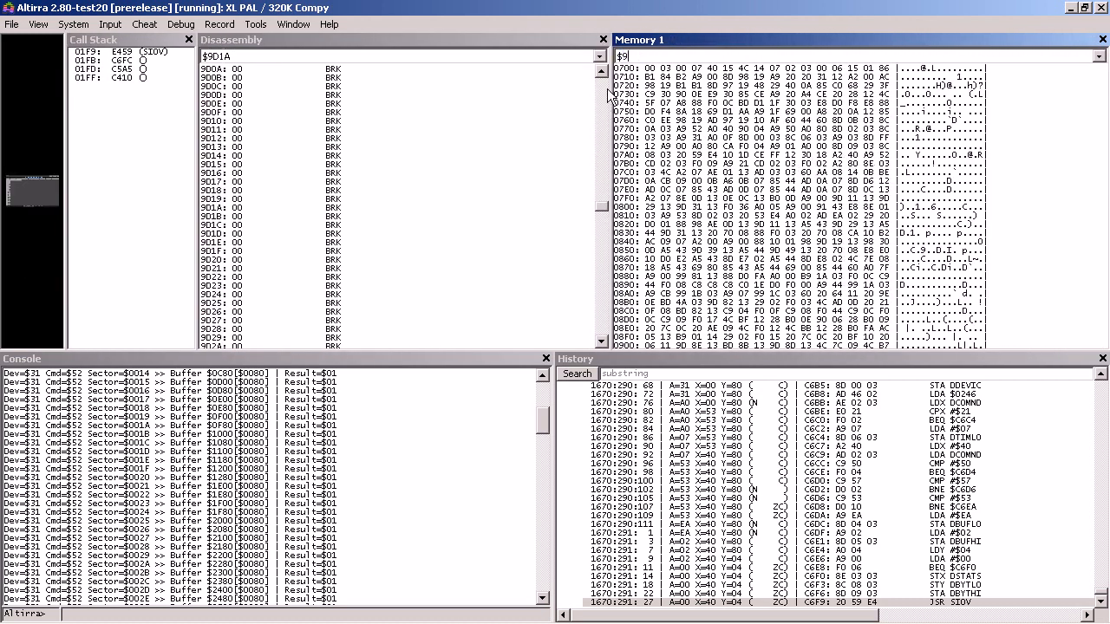
pyautogui.write('0900')
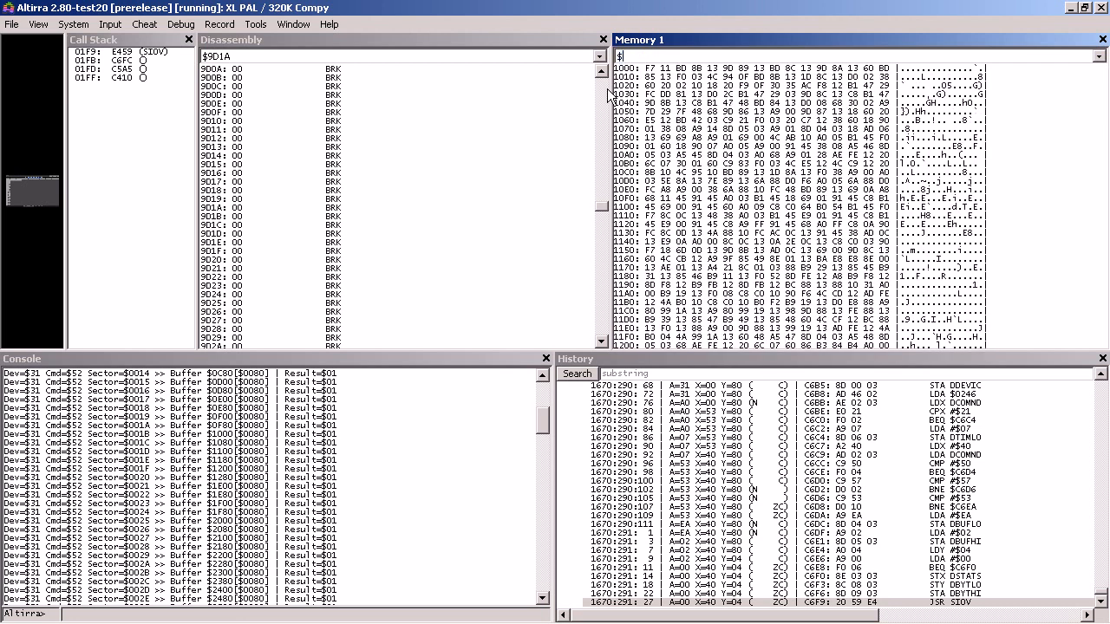
pyautogui.write('1100')
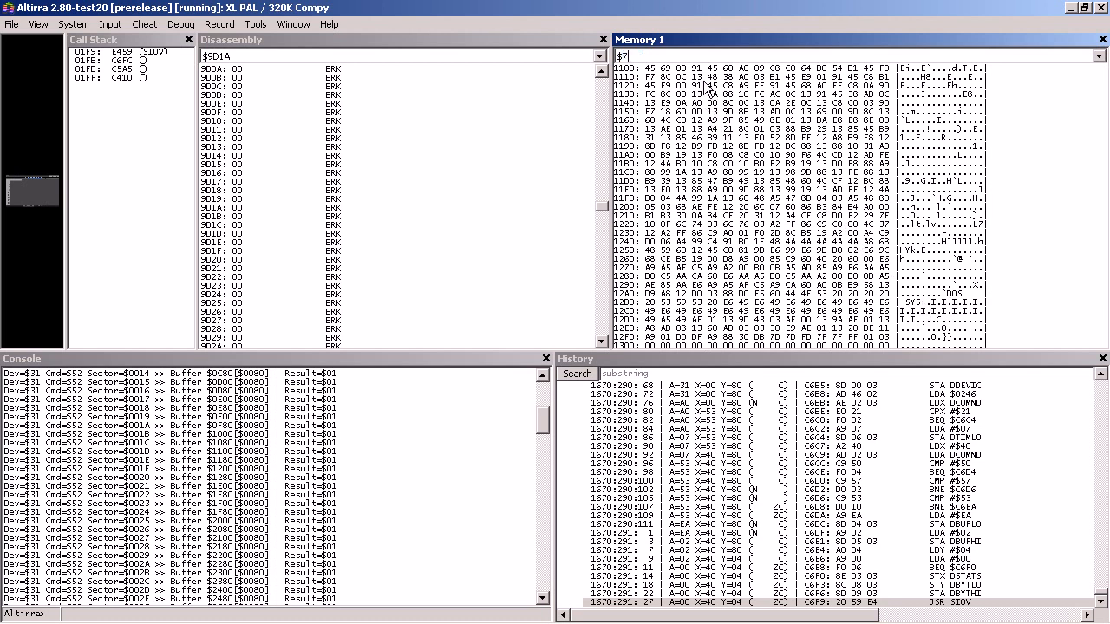
pyautogui.write('0080')
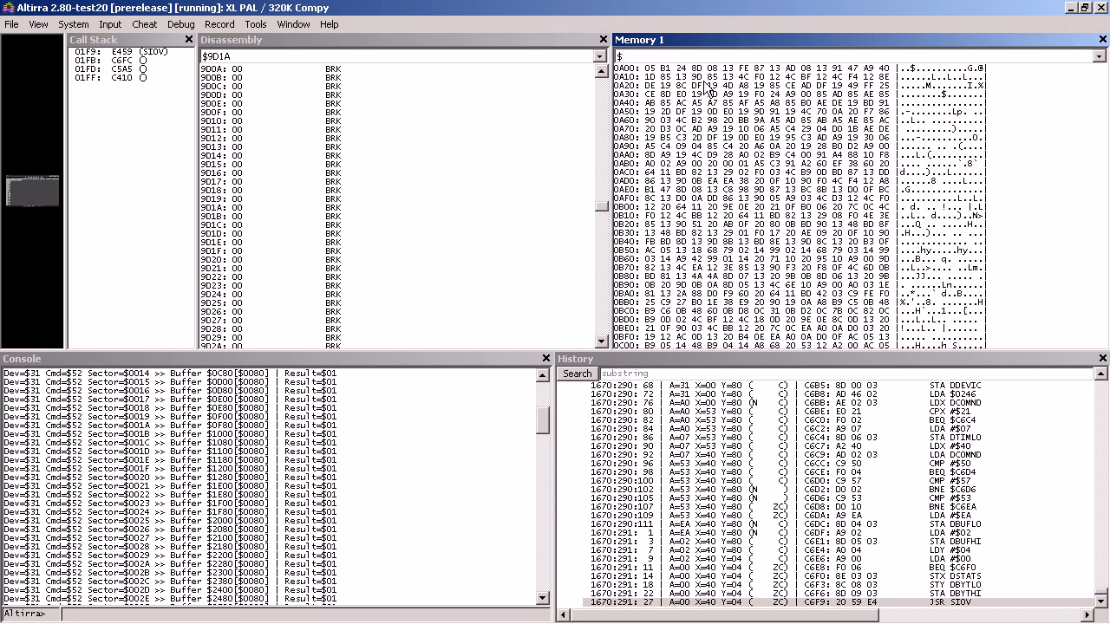
pyautogui.write('0A00')
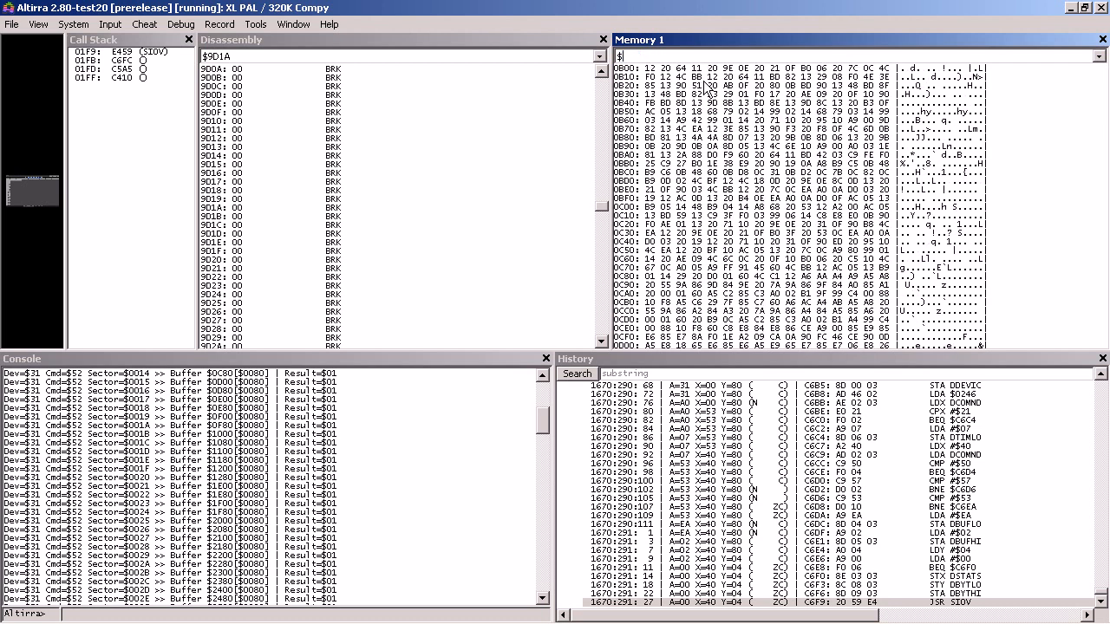
pyautogui.write('0C00')
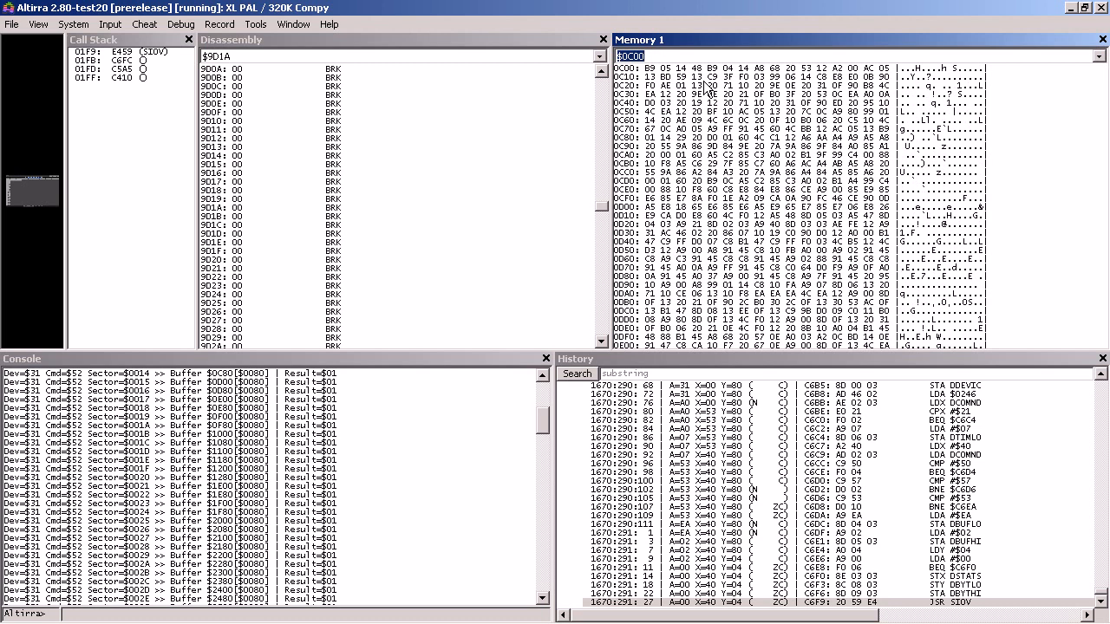
pyautogui.write('$d00')
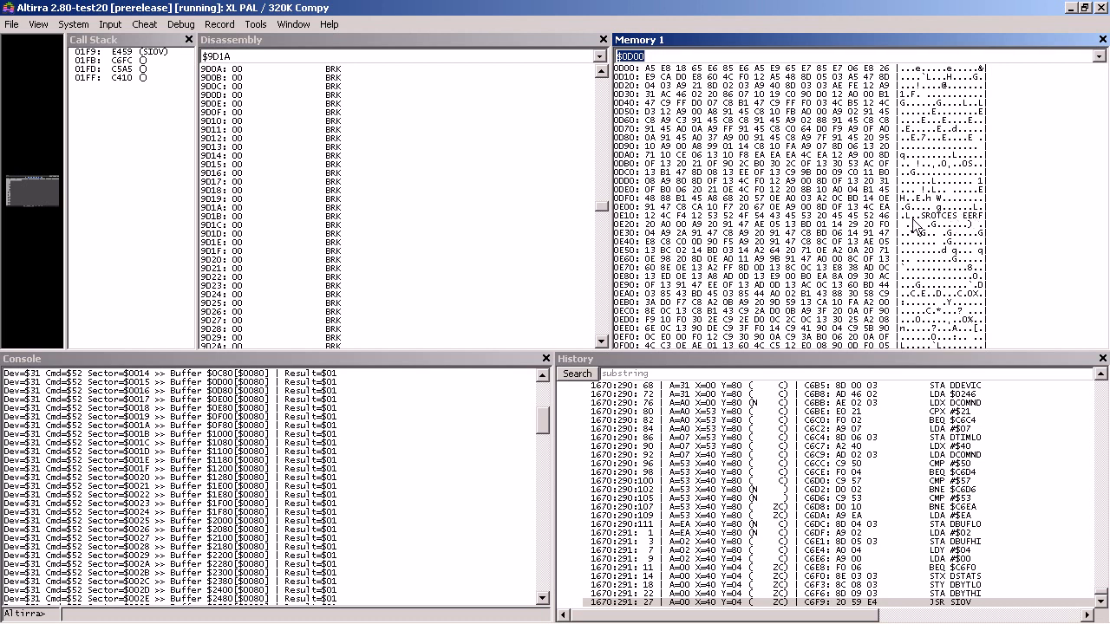
pyautogui.moveTo(739, 250)
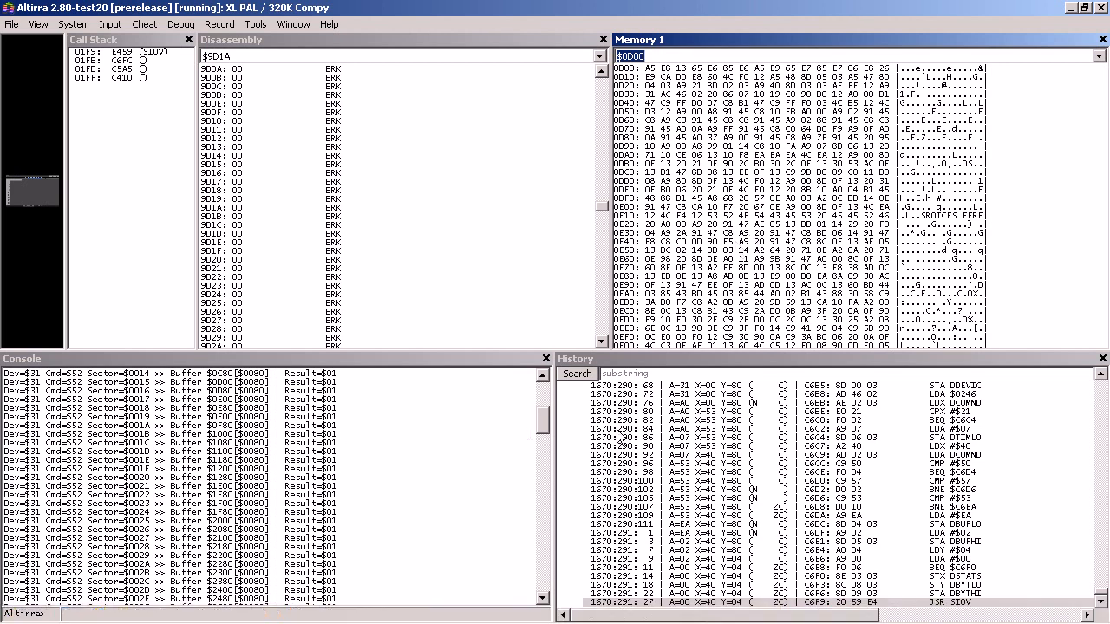
pyautogui.moveTo(546, 430)
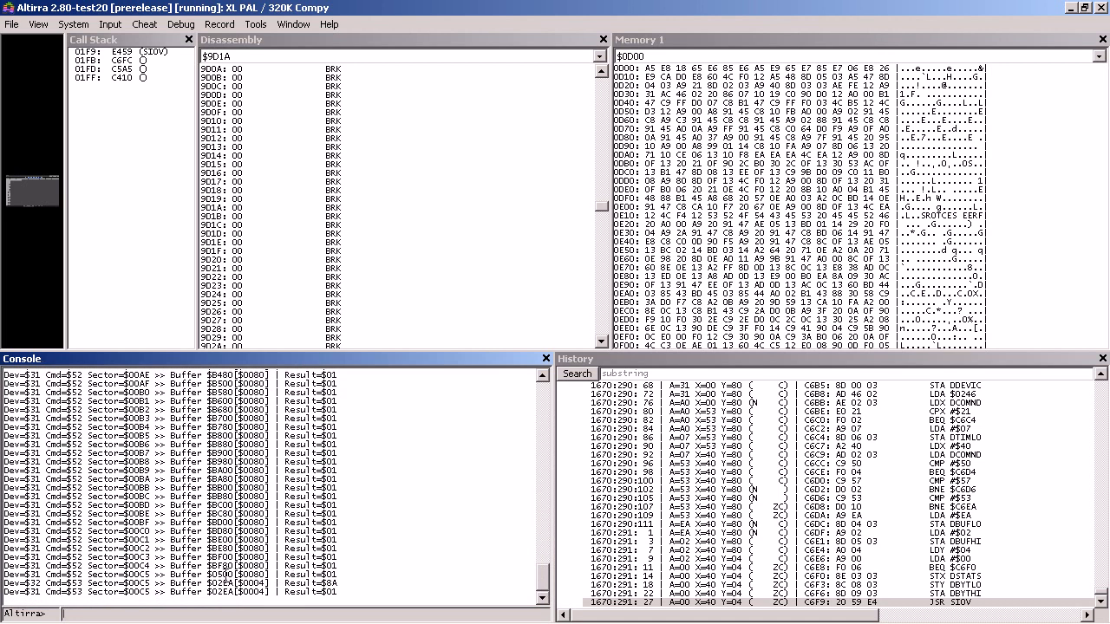
pyautogui.moveTo(412, 593)
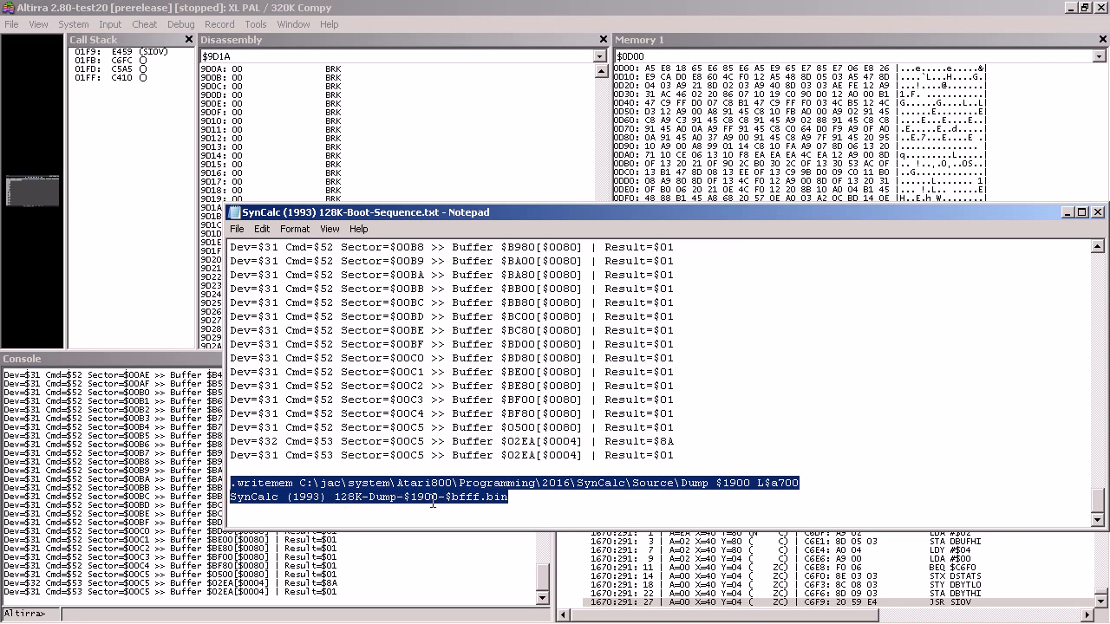
# Step: Enter .writemem for $1900 L$A700 to write memory to the Dump file in the Source folder
pyautogui.click(548, 496)
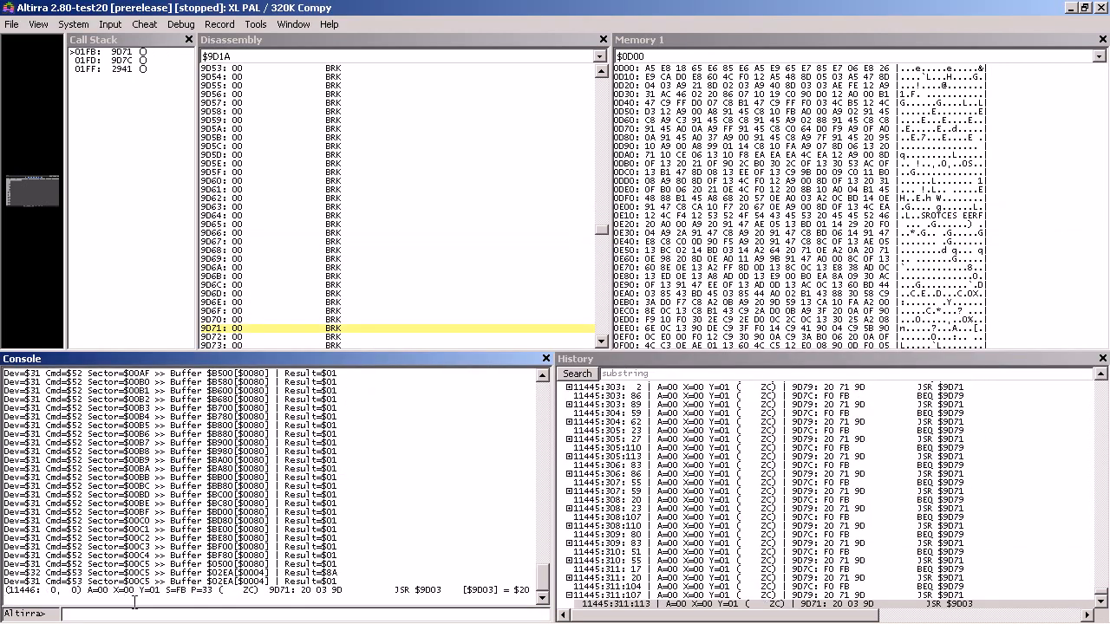
pyautogui.write('.writemem C:\\jac\\system\\Atari800\\Programming\\2016\\SynCalc\\Source\\Dump $1900 L$a700')
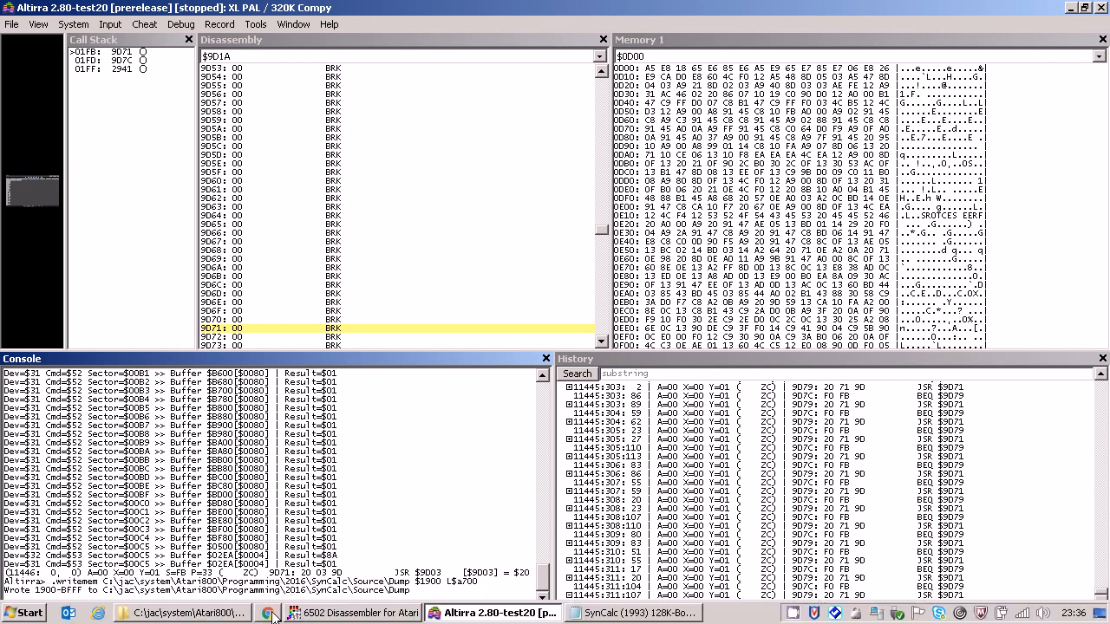
# Step: Rename Dump to SynCalc (1993) 128K-Dump-$1900-$bfff.bin and check its 42 KB details
pyautogui.click(182, 614)
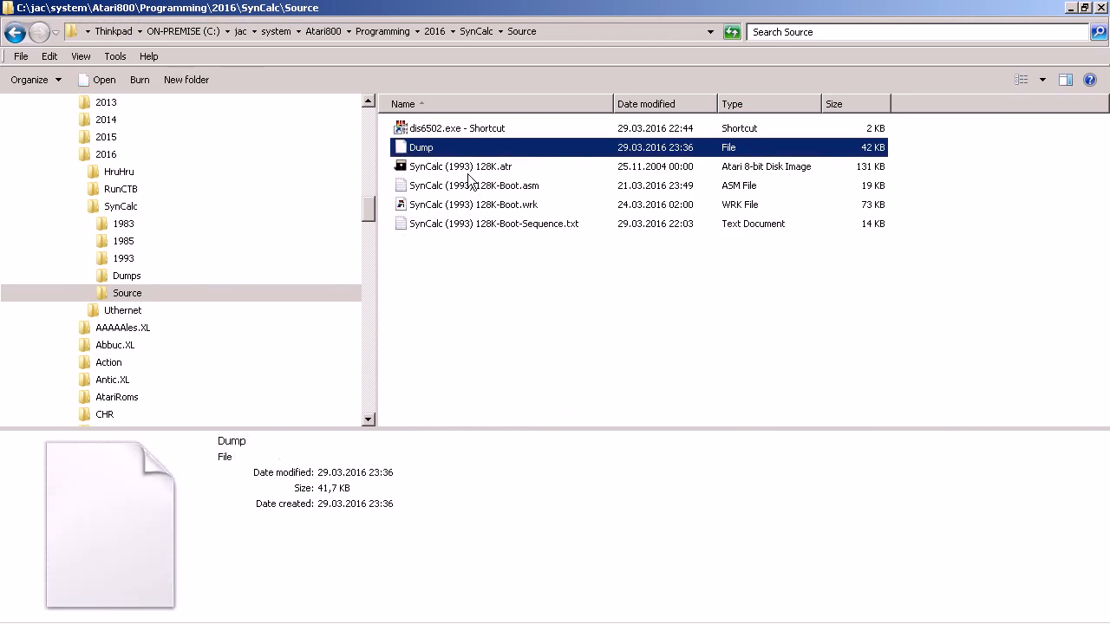
pyautogui.doubleClick(495, 223)
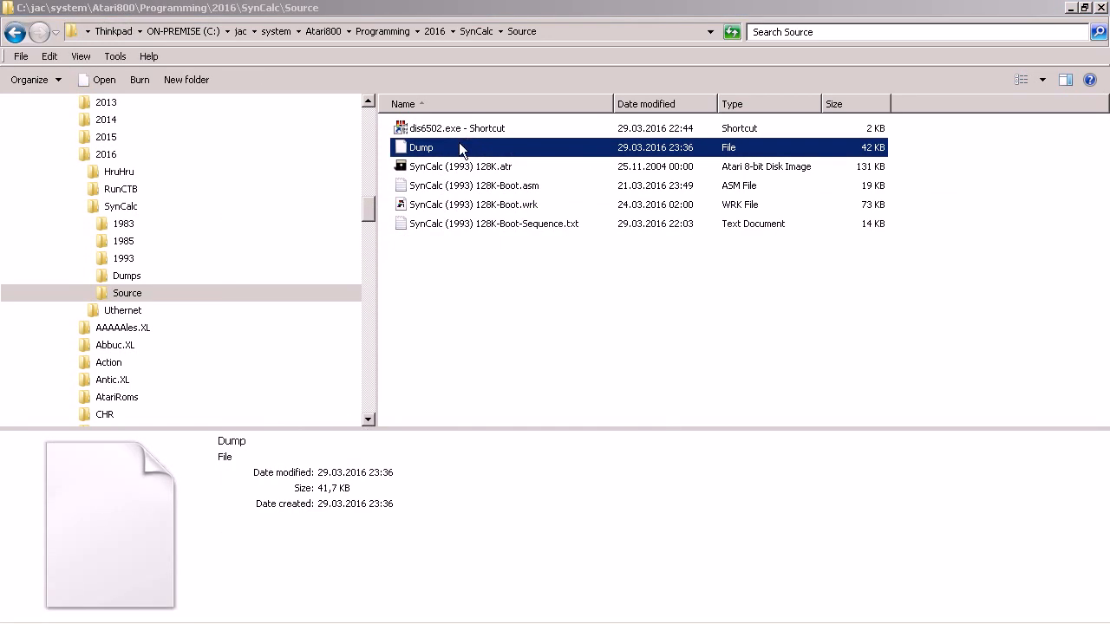
pyautogui.click(419, 145)
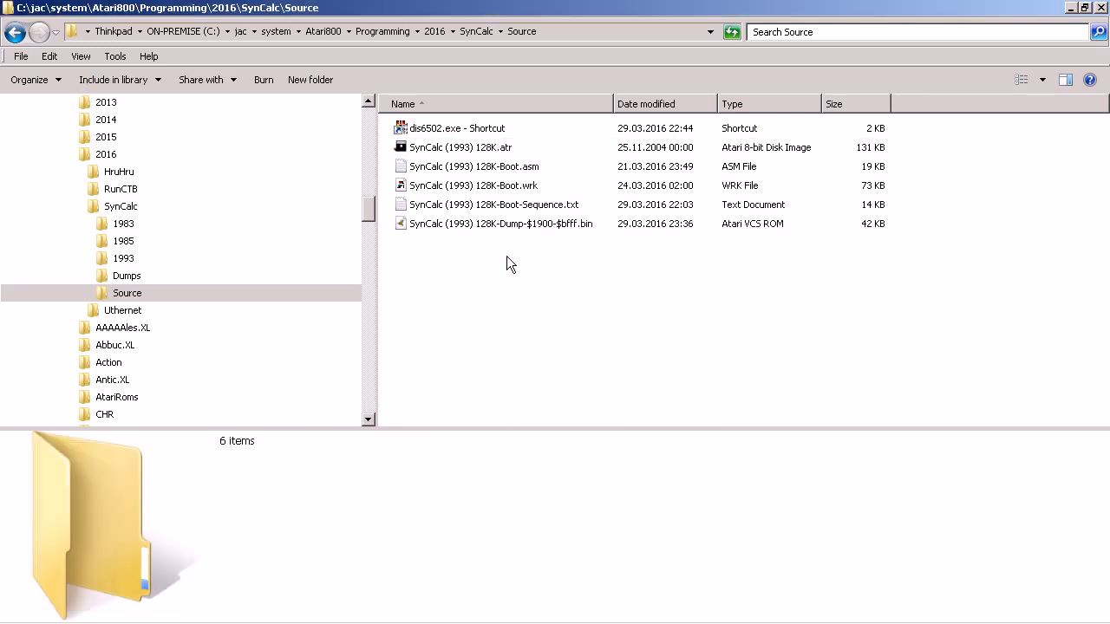
pyautogui.click(499, 224)
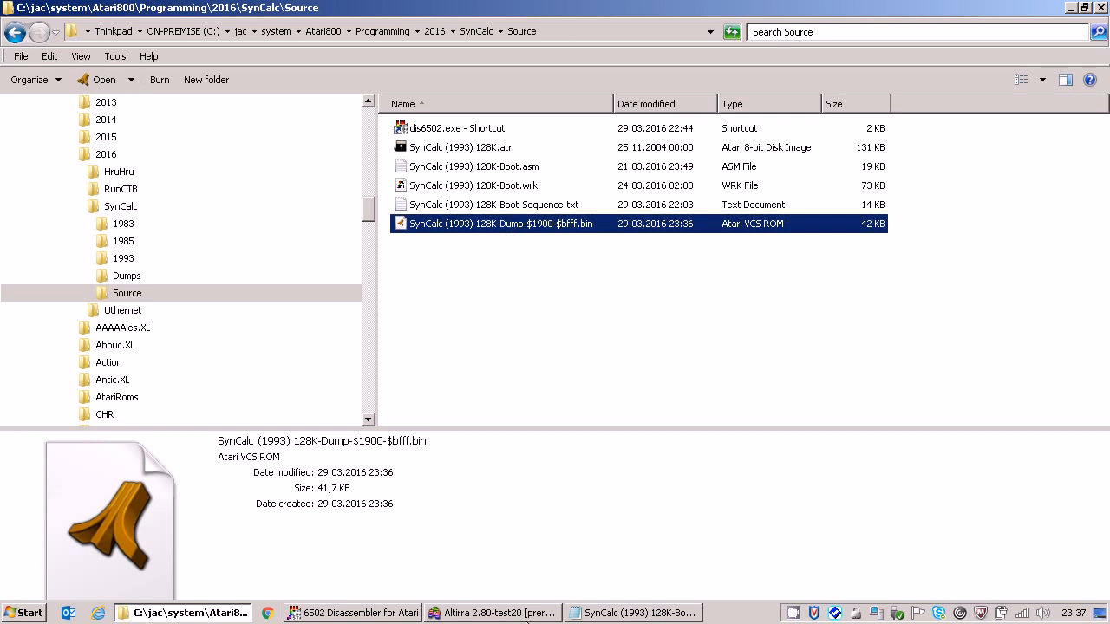
pyautogui.moveTo(494, 614)
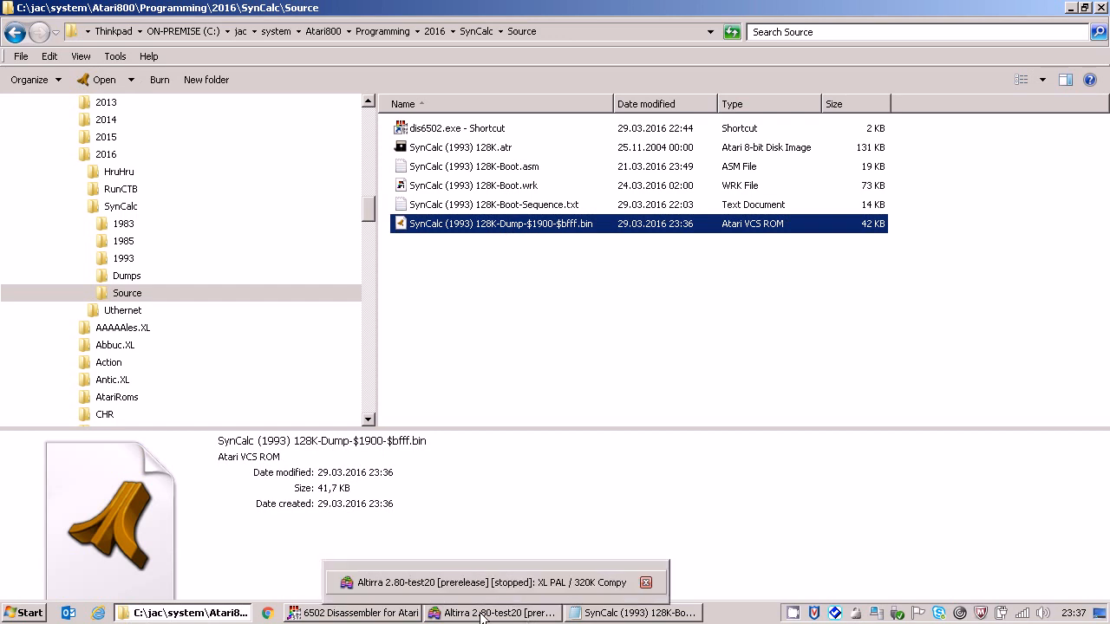